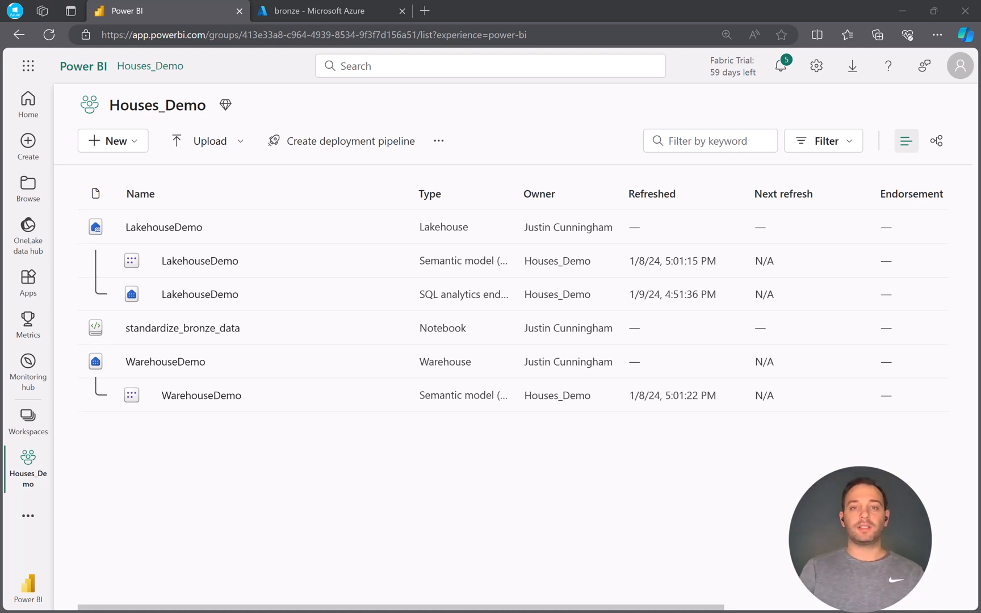
# - Open the standardize_bronze_data notebook, then the LakehouseDemo lakehouse
pyautogui.click(183, 327)
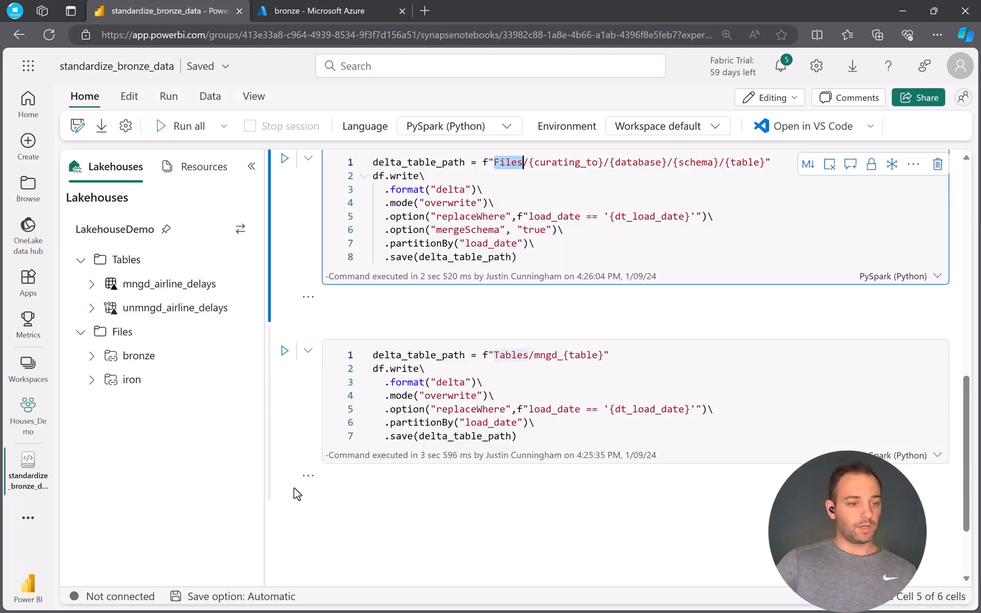
pyautogui.click(27, 415)
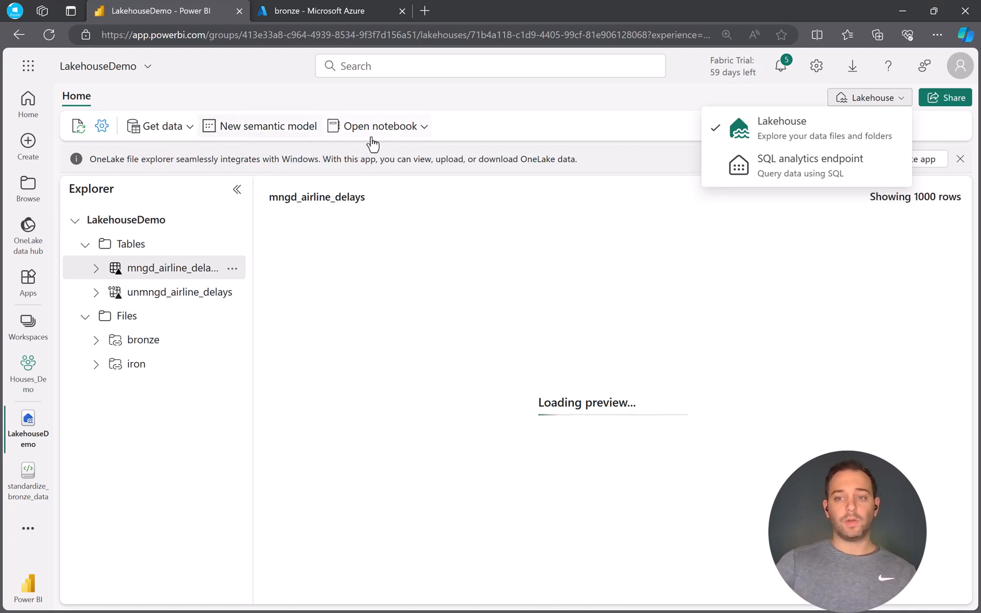
# - Switch LakehouseDemo to the SQL analytics endpoint view to preview mngd_airline_delays
pyautogui.click(810, 159)
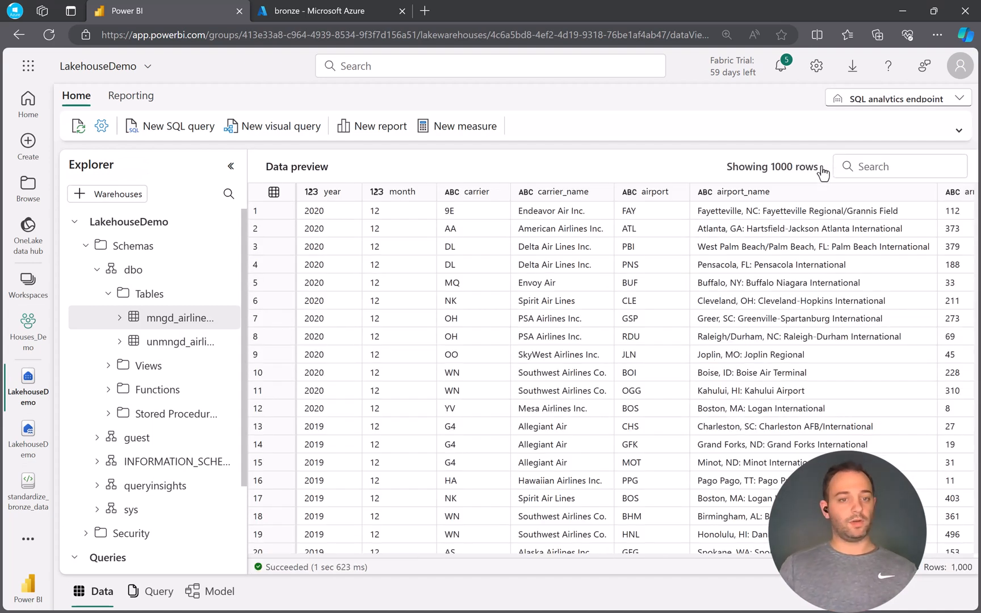
pyautogui.moveTo(774, 144)
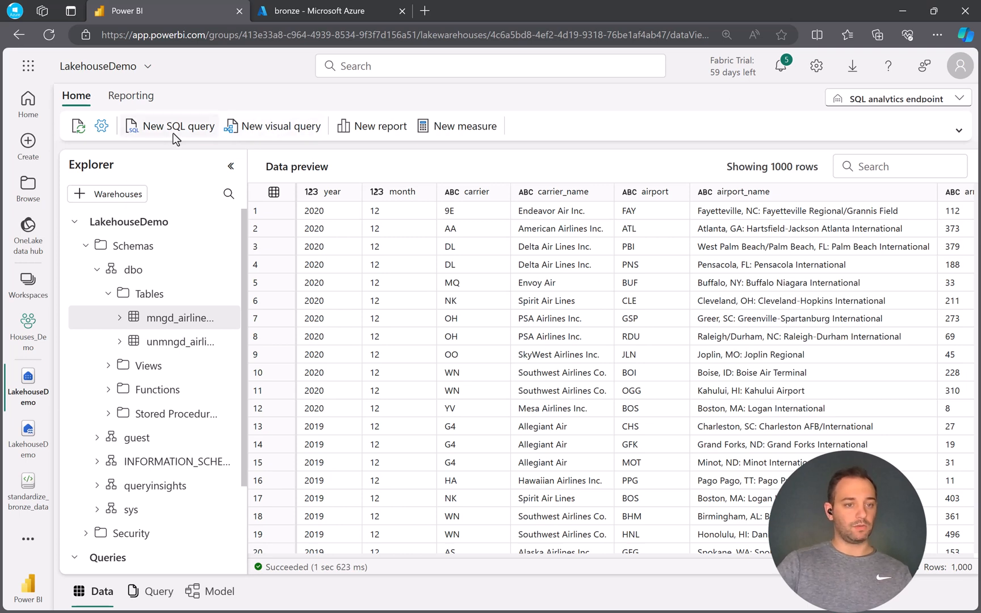
# - Draft SELECT * FROM [LakehouseDemo].[dbo].[mngd_airline_delays] in a new SQL query
pyautogui.click(177, 126)
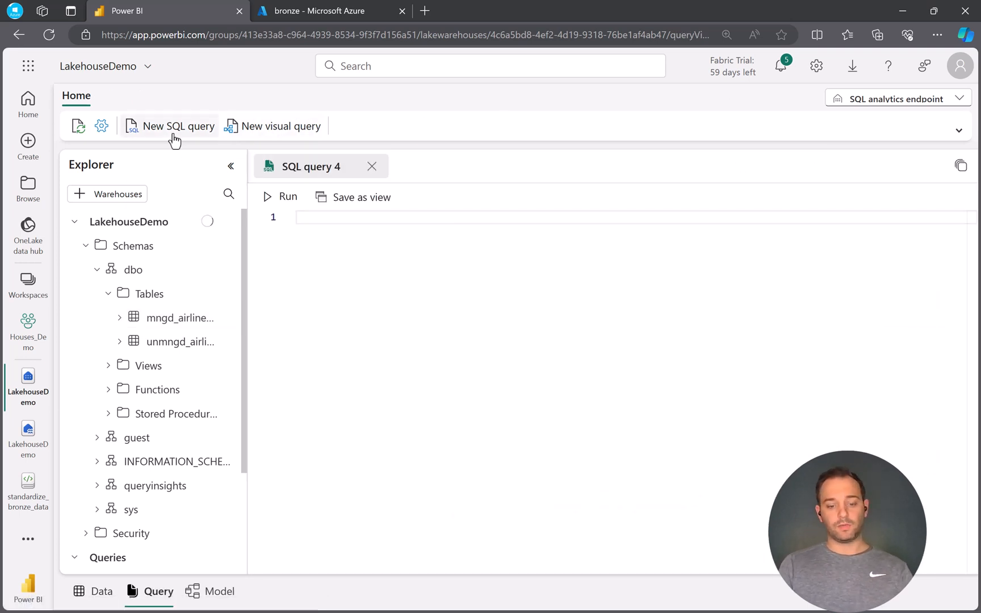
pyautogui.write('SELECT')
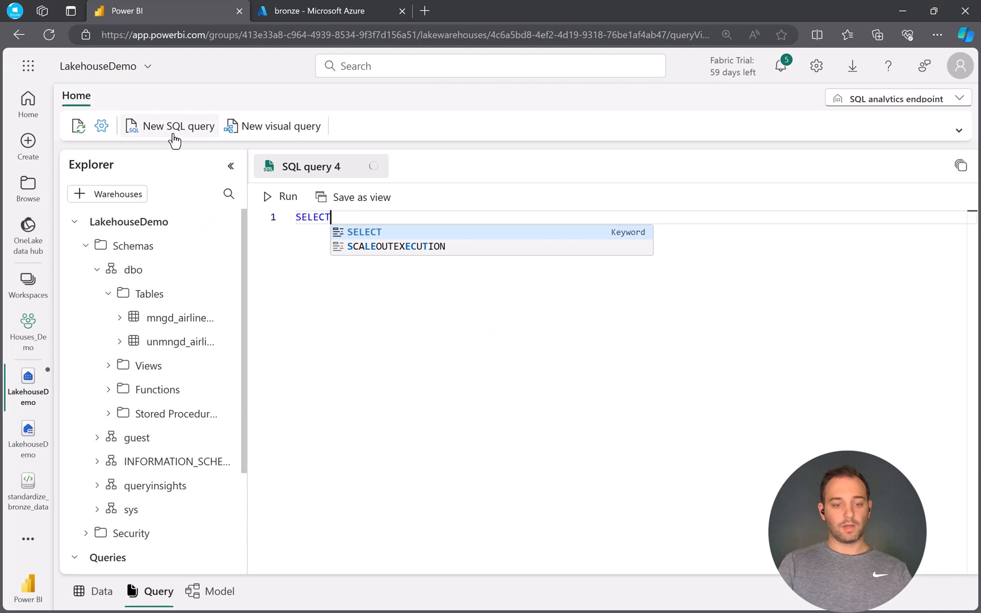
pyautogui.write('* FR')
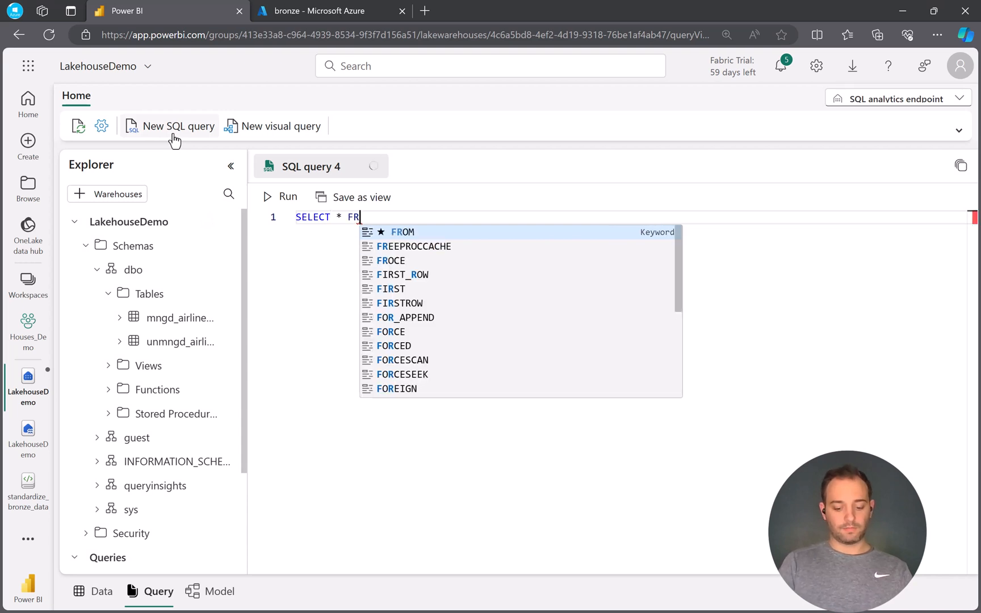
pyautogui.write('OM')
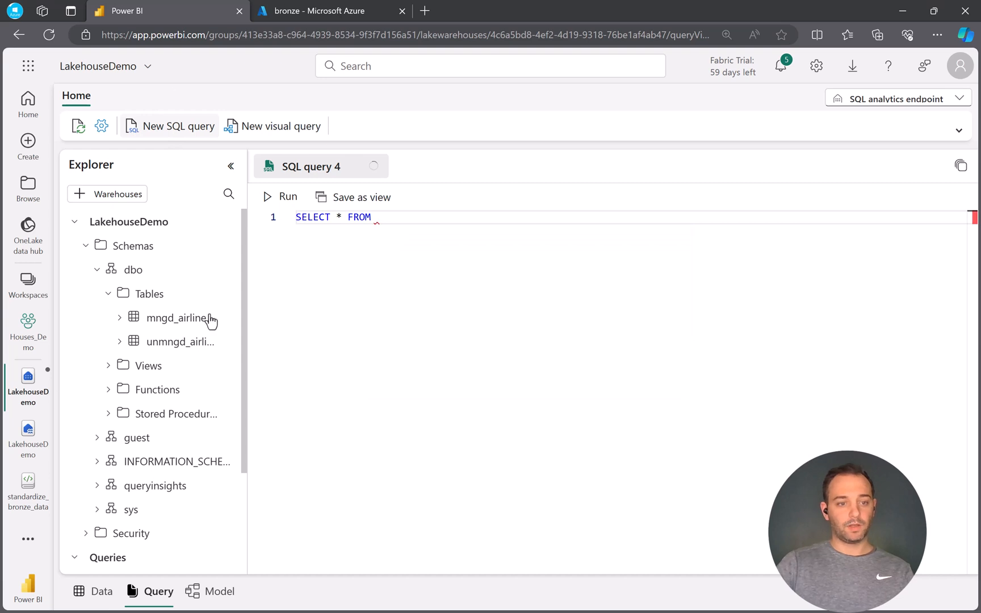
pyautogui.write('[LakehouseDemo].[dbo].[mngd_airline_delays]')
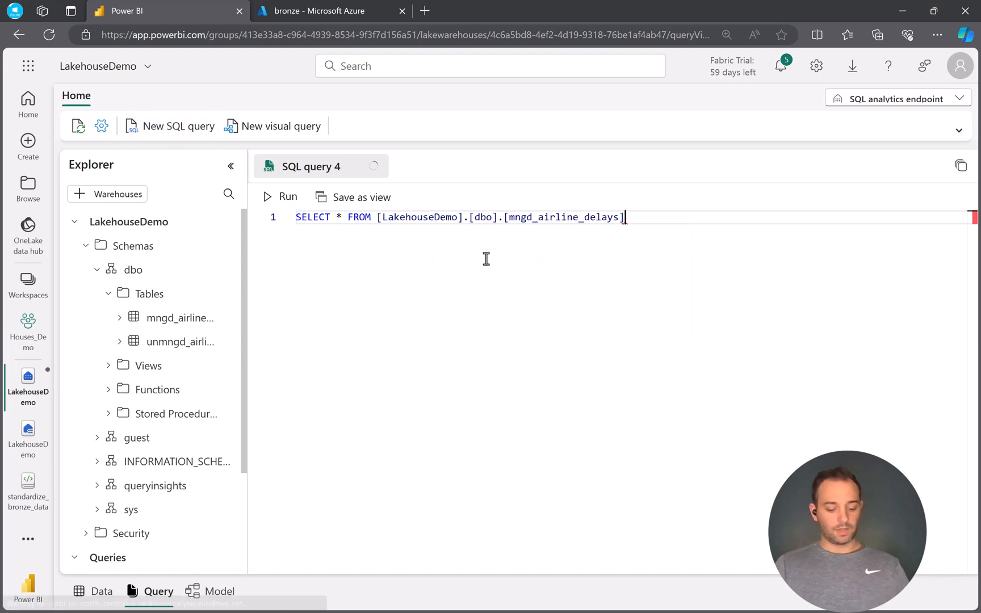
pyautogui.click(280, 197)
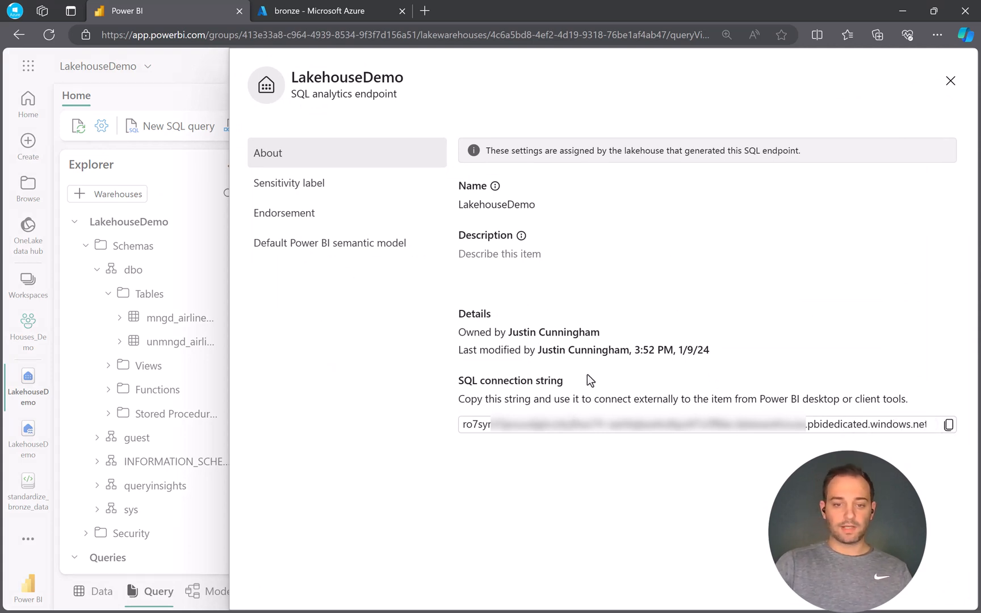
pyautogui.moveTo(948, 424)
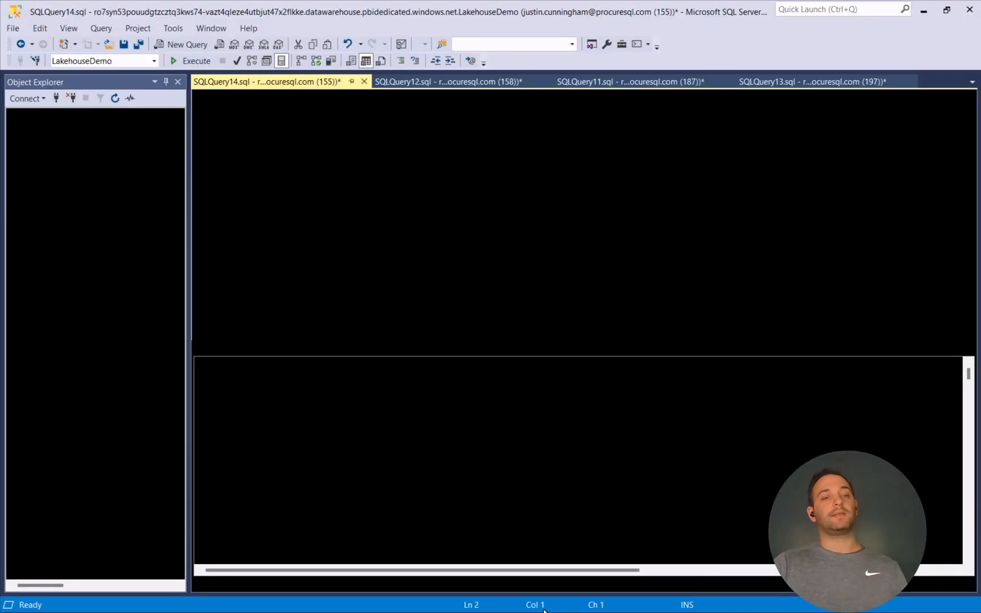
pyautogui.click(196, 61)
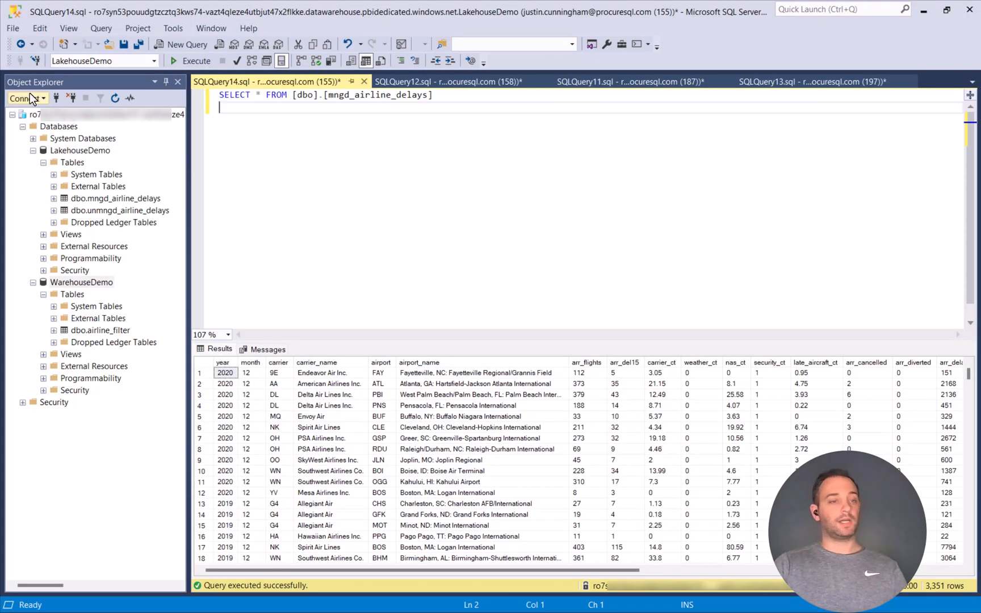
pyautogui.click(24, 98)
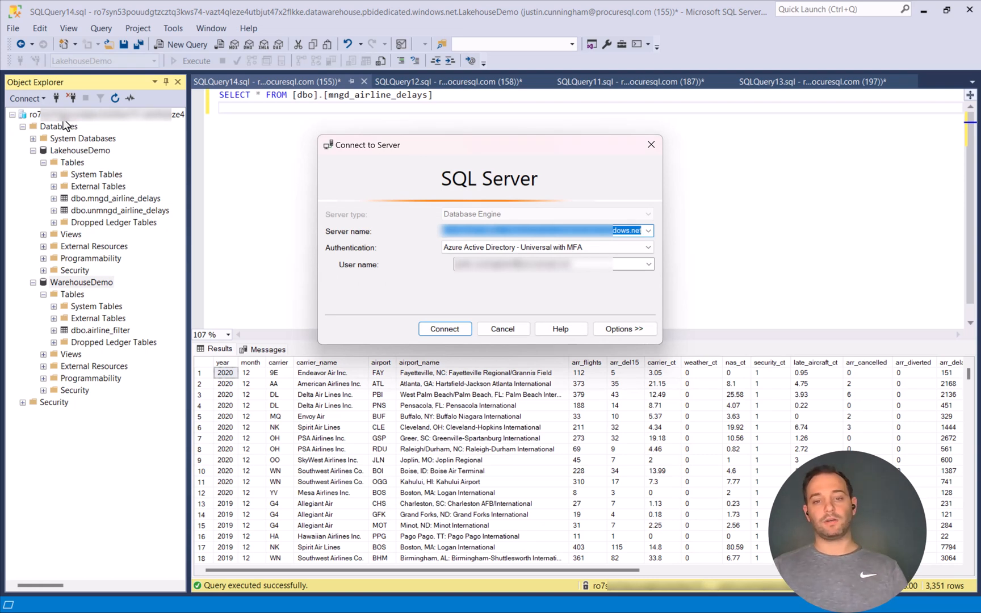
pyautogui.moveTo(562, 307)
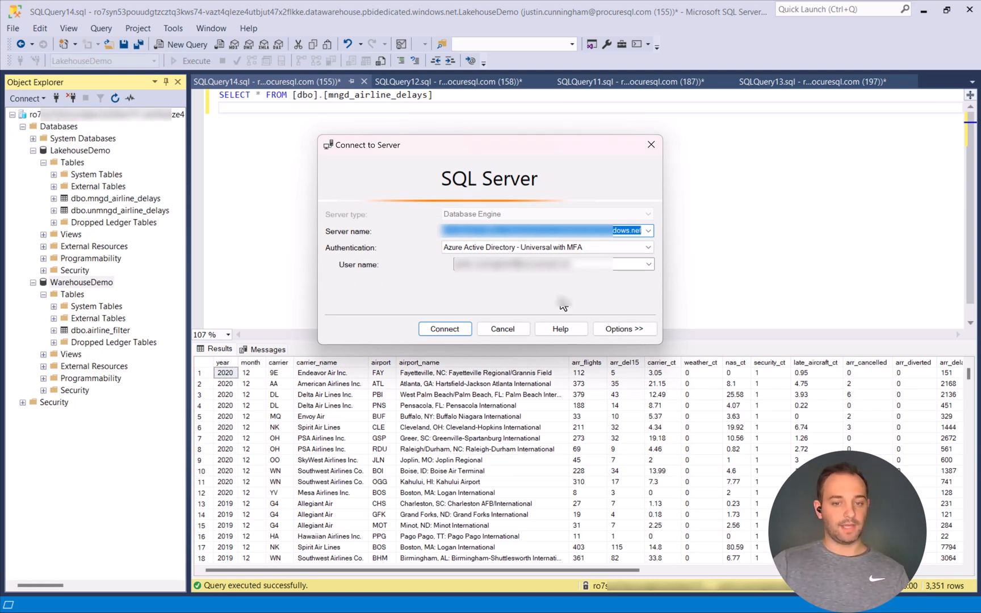
pyautogui.click(502, 328)
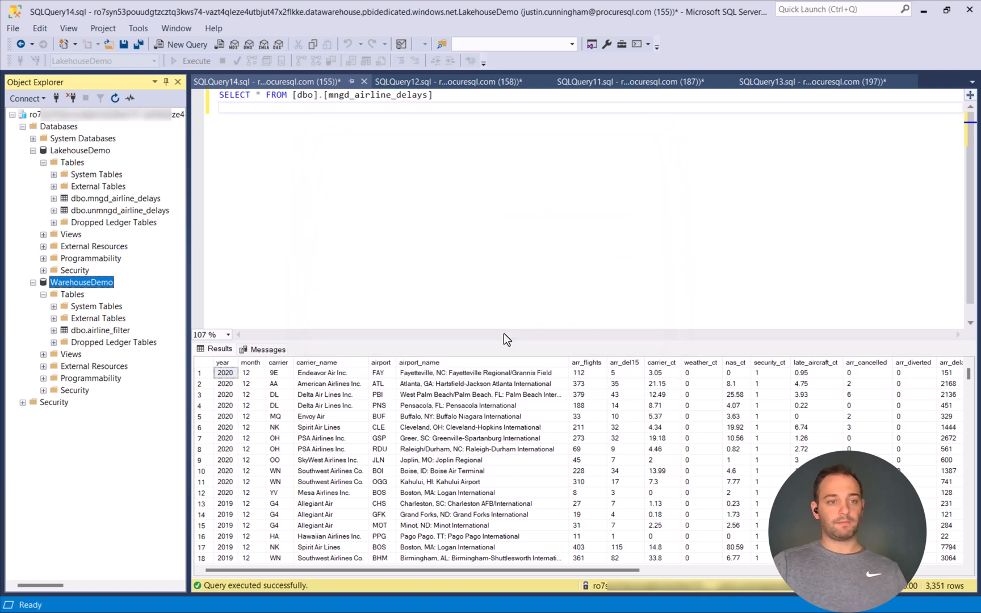
pyautogui.moveTo(103, 158)
pyautogui.write('un')
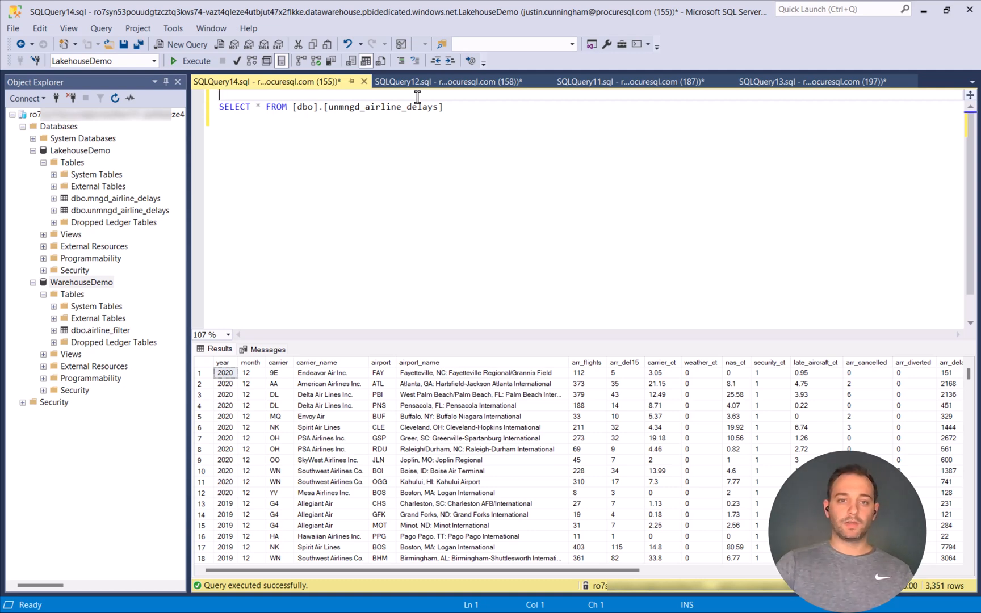
# - Go to the SQLQuery12 DROP TABLE query, then switch to SQLQuery11
pyautogui.click(445, 81)
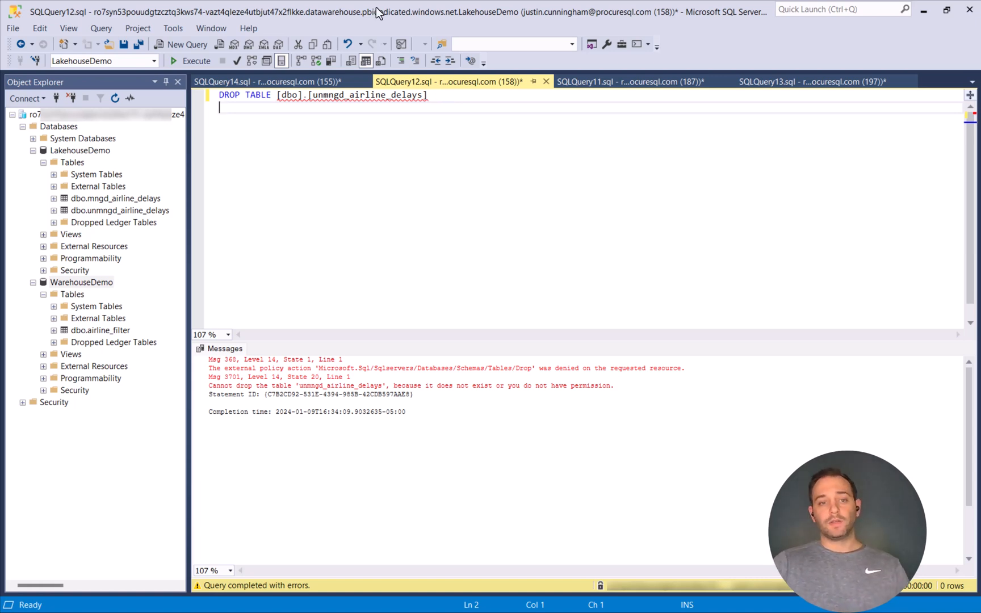
pyautogui.click(625, 81)
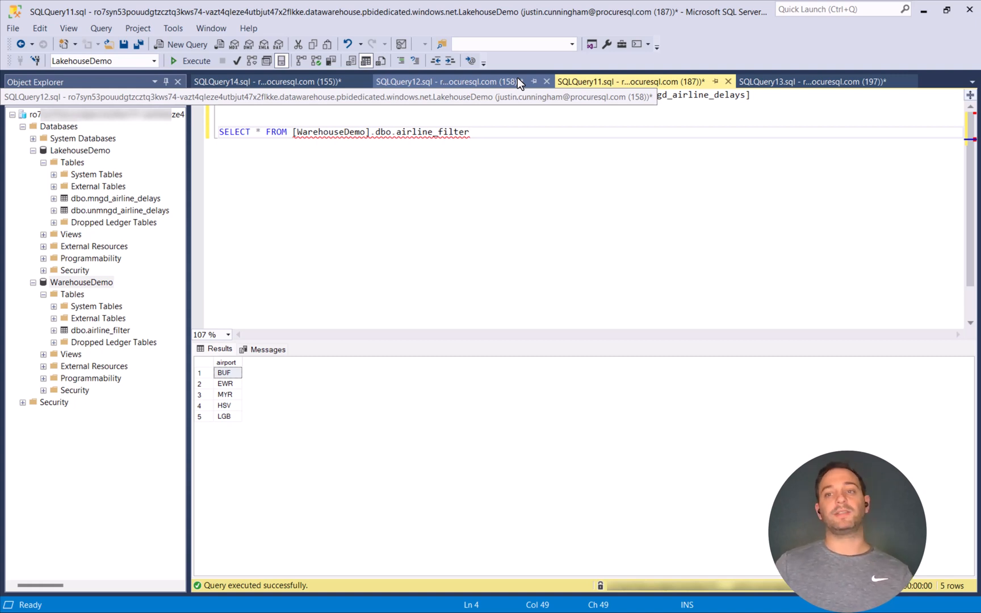
# - Select the SQLQuery11 airline_filter query tab, then switch to SQLQuery13
pyautogui.click(631, 81)
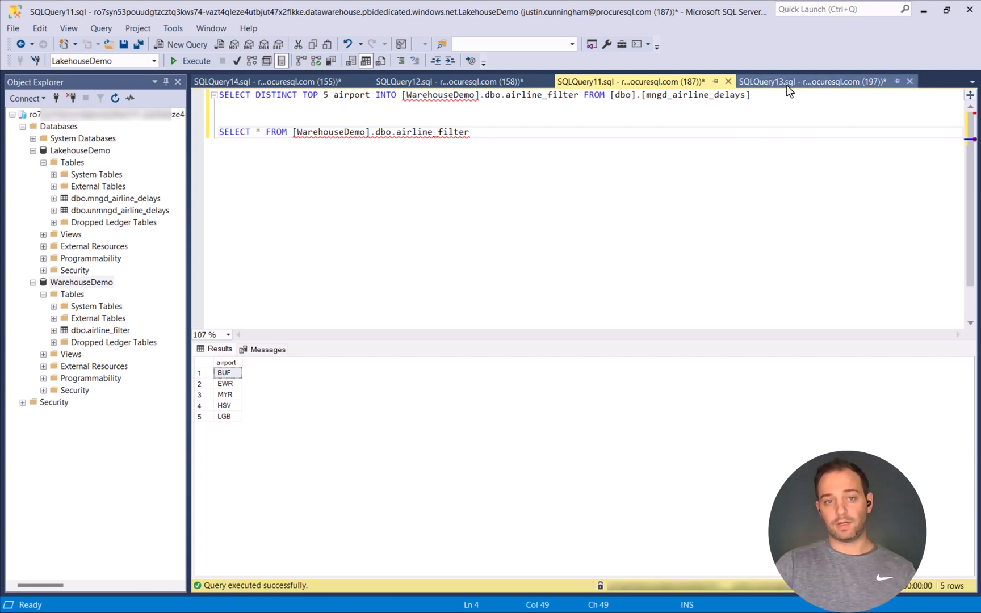
pyautogui.click(810, 81)
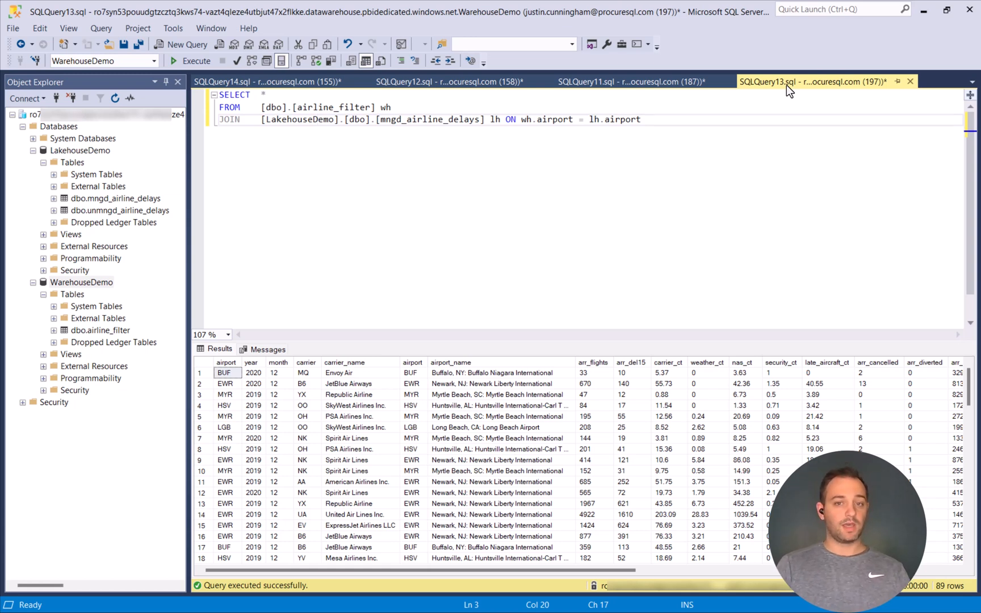
# - Click in the SQLQuery13 join of airline_filter with mngd_airline_delays
pyautogui.click(316, 119)
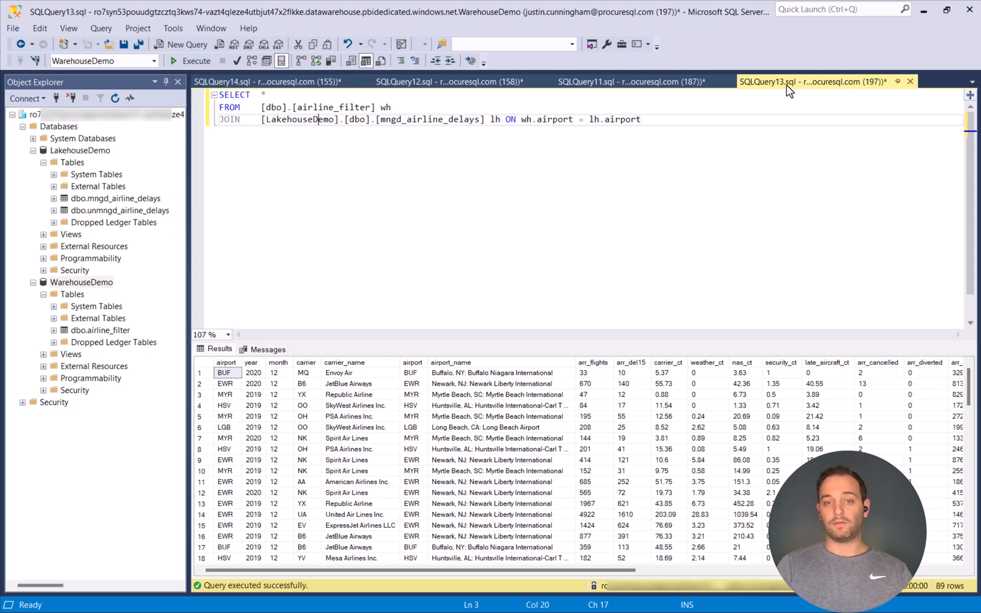